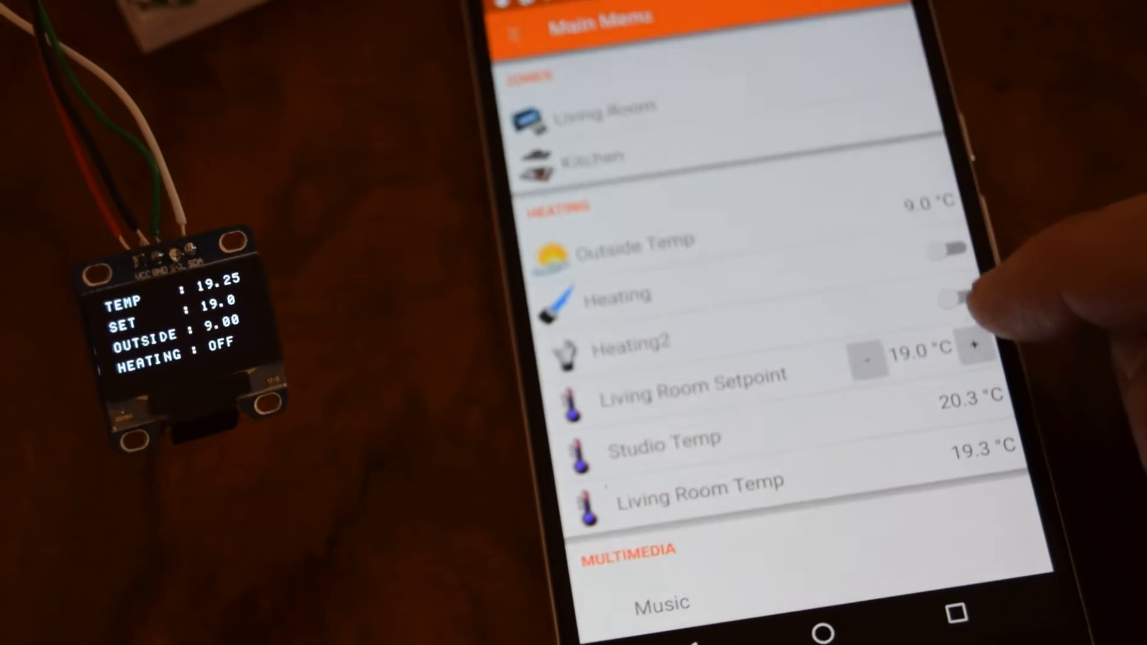
- Raise the Living Room setpoint to 20.0 °C so heating turns on, then view the Living Room Temp charts
left_click(976, 348)
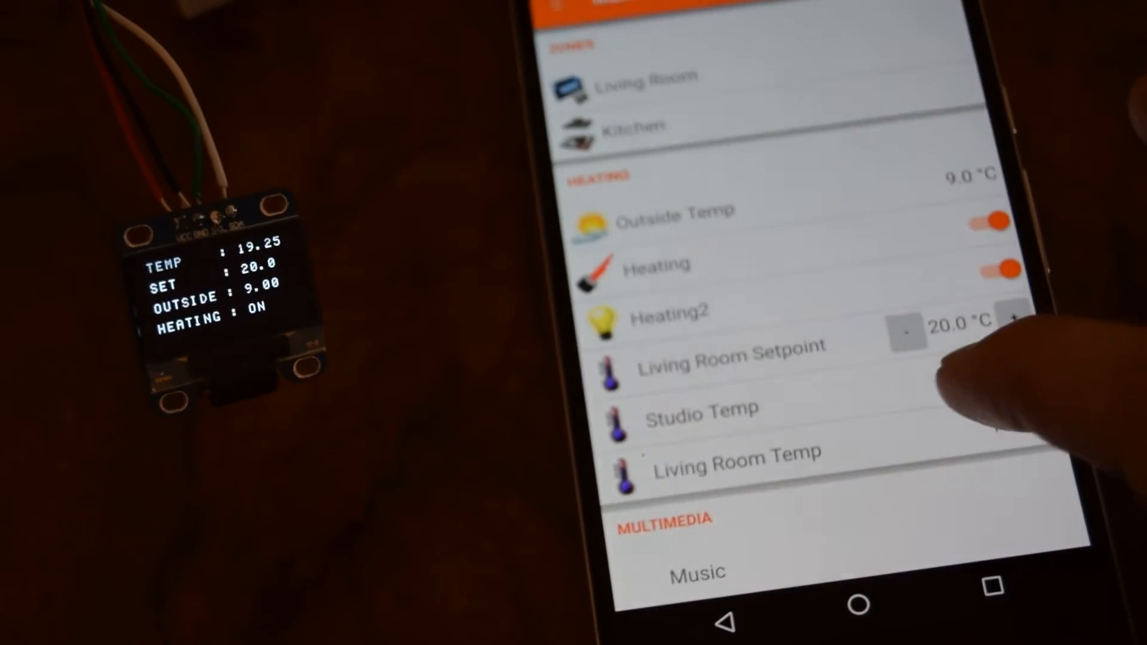
left_click(737, 459)
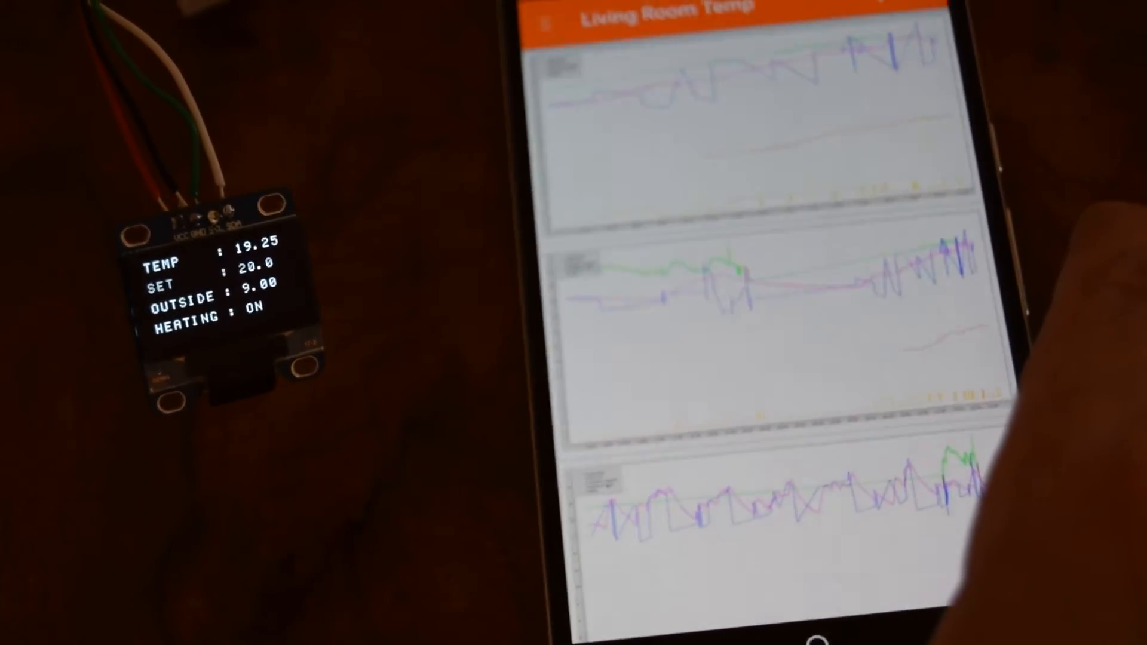